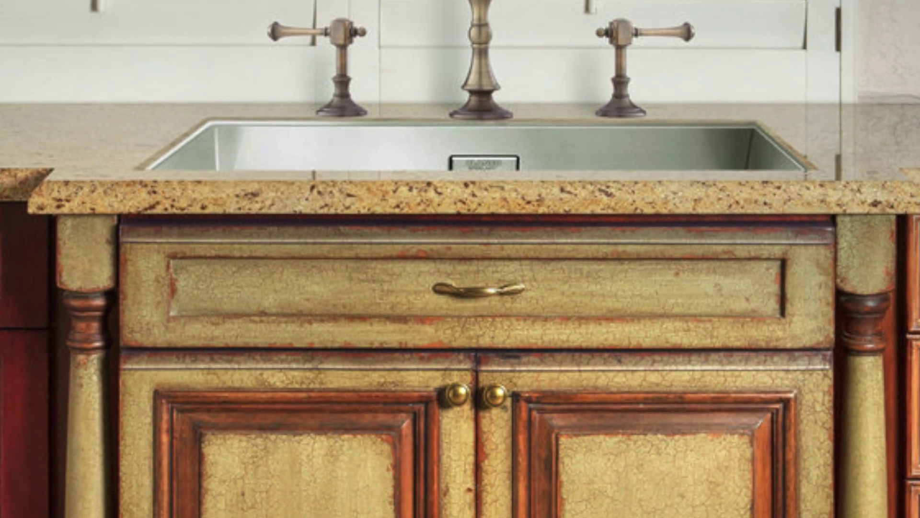
pyautogui.scroll(-3)
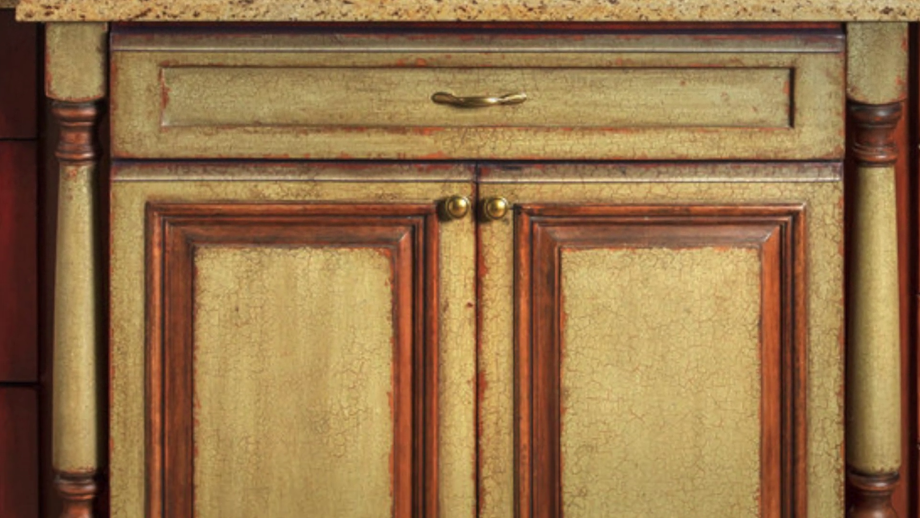